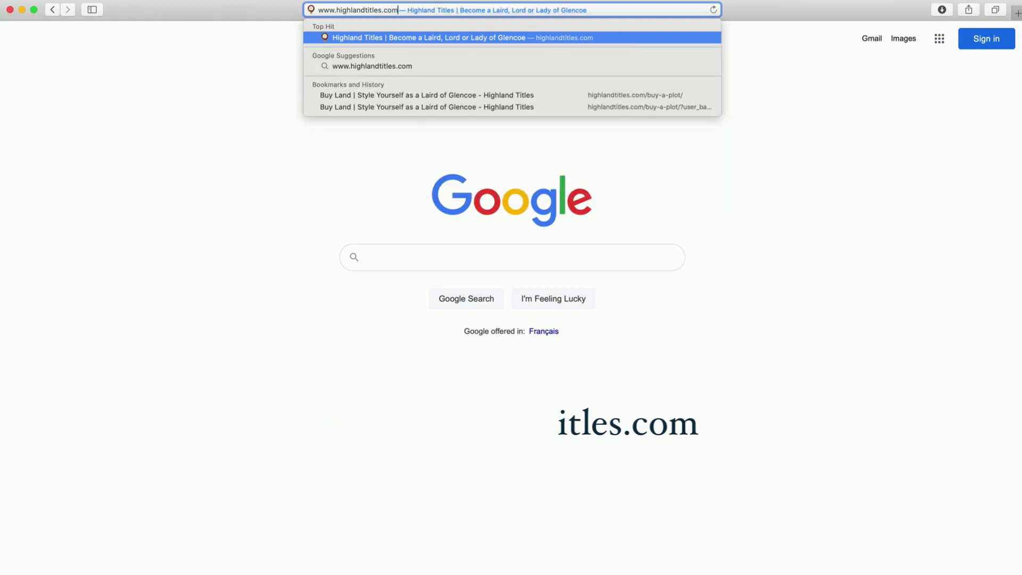
key("Return")
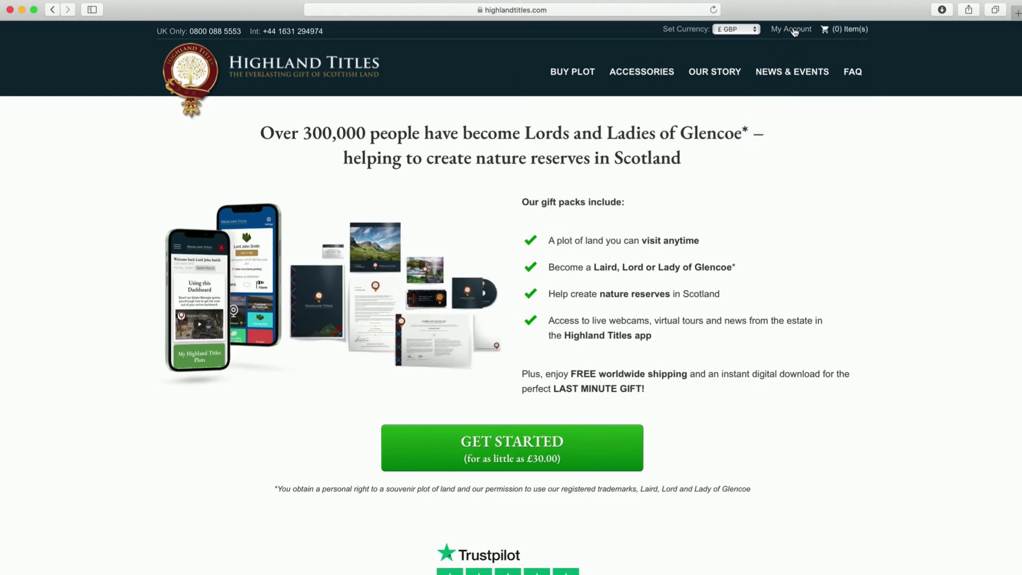
Step: Sign in via My Account with the saved email and password to reach the account page
left_click(791, 29)
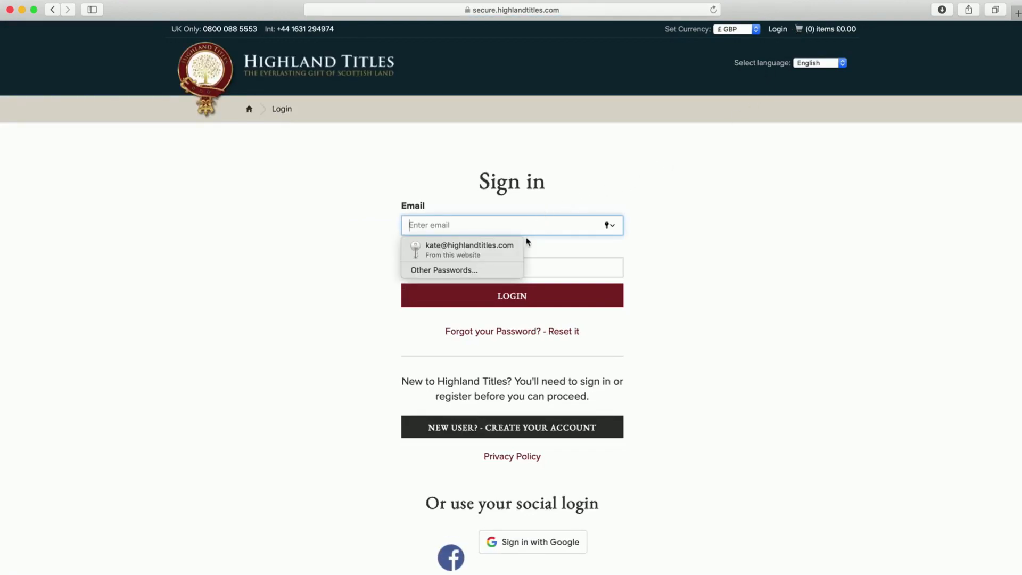
left_click(469, 249)
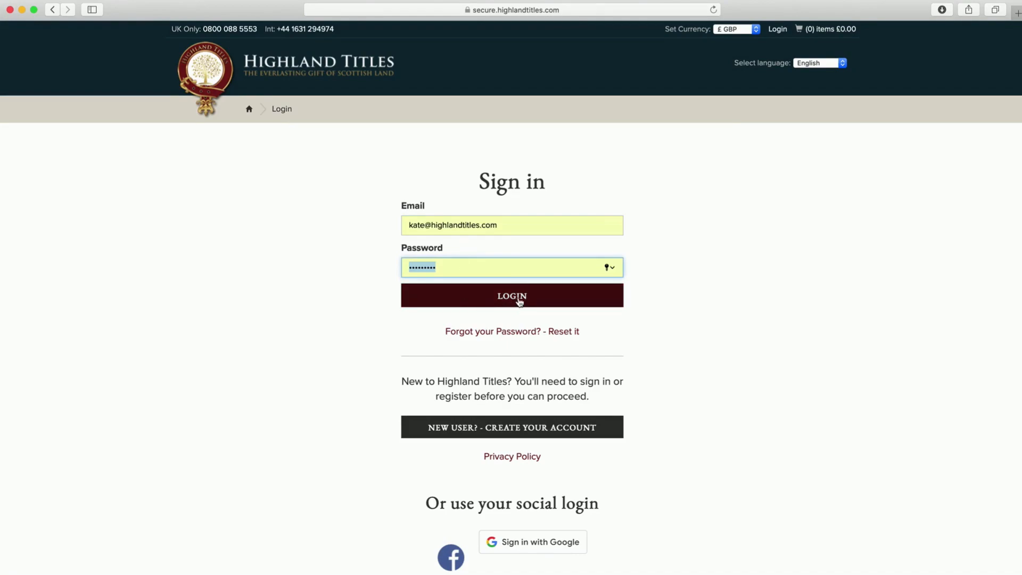
left_click(513, 300)
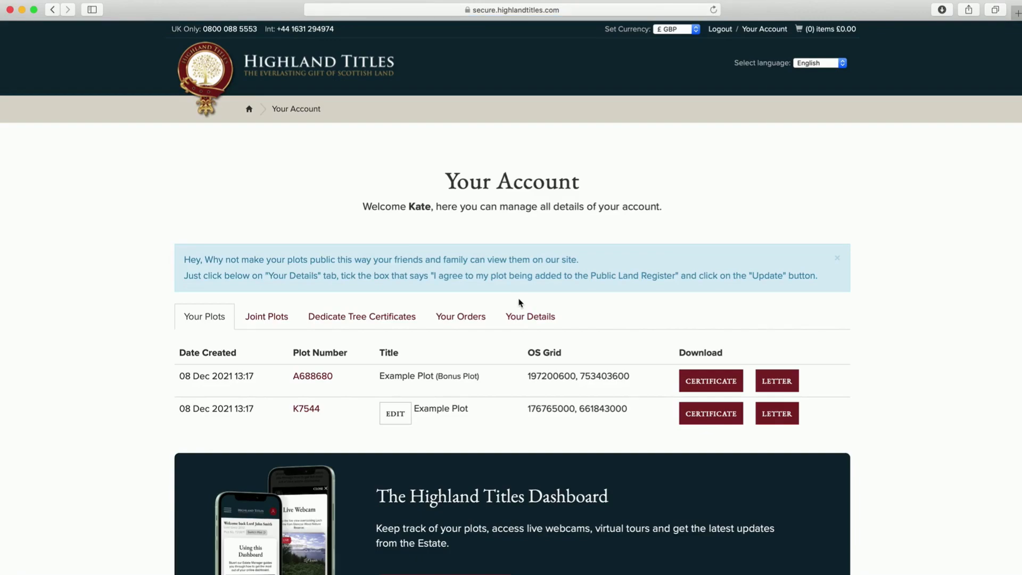
mouse_move(648, 405)
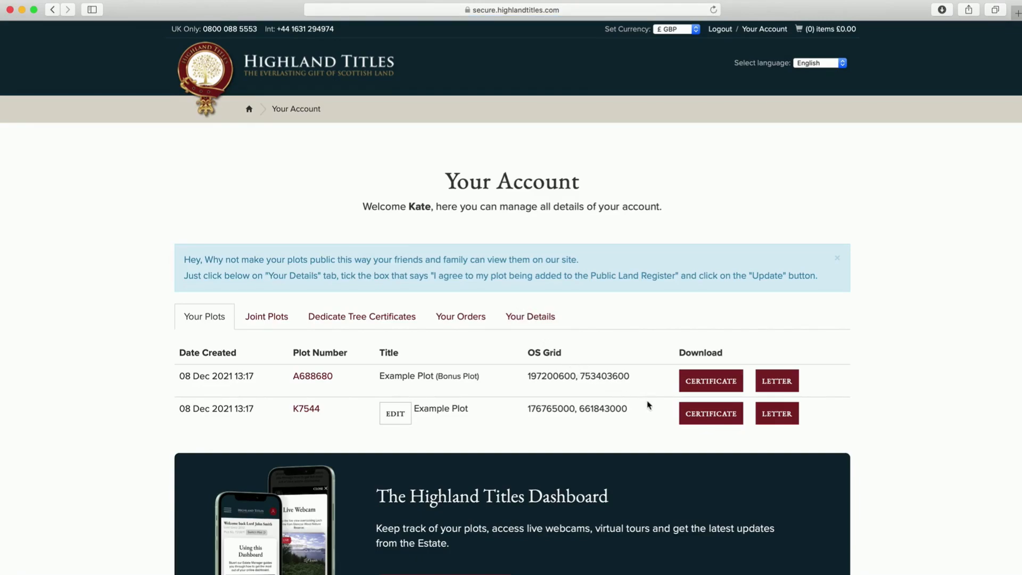
Step: Download the certificate PDF for the Example Plot from the Your Account page
left_click(1015, 10)
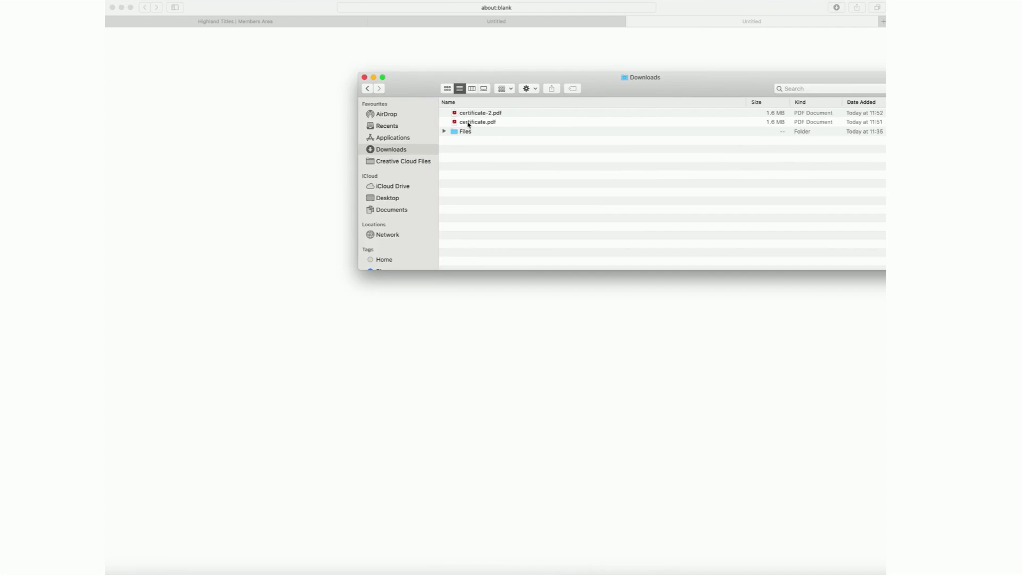
Step: View certificate.pdf from Downloads, showing the Example of Kilnaish certificate for Example Plot
left_click(477, 122)
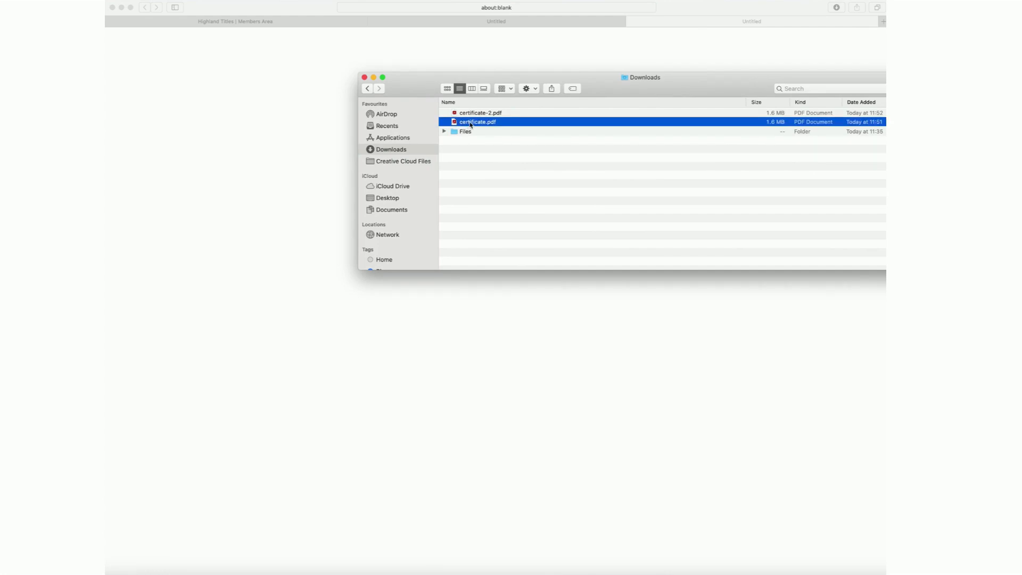
double_click(477, 122)
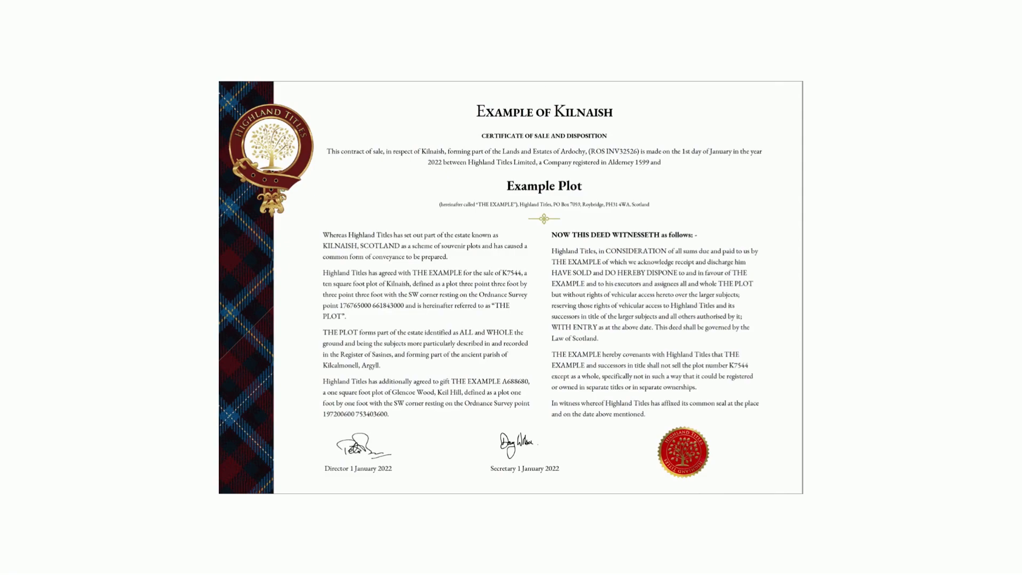